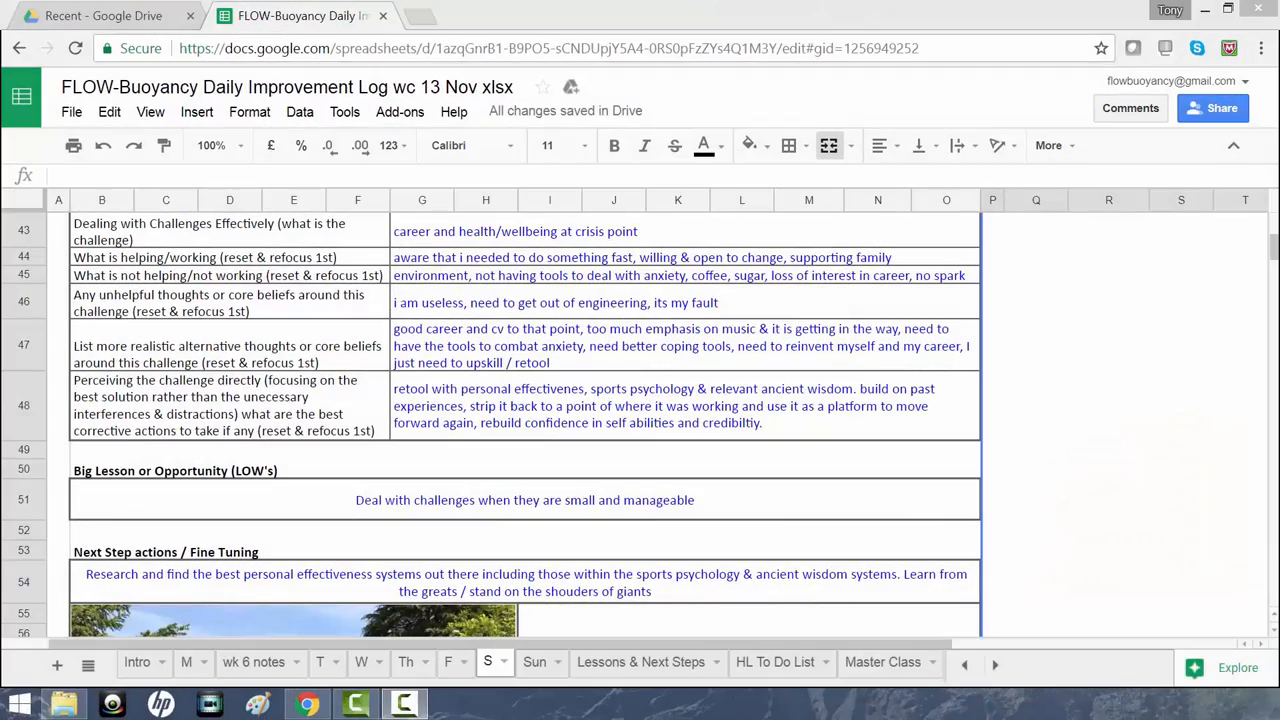
{"action": "mouse_move", "coordinate": [1004, 500]}
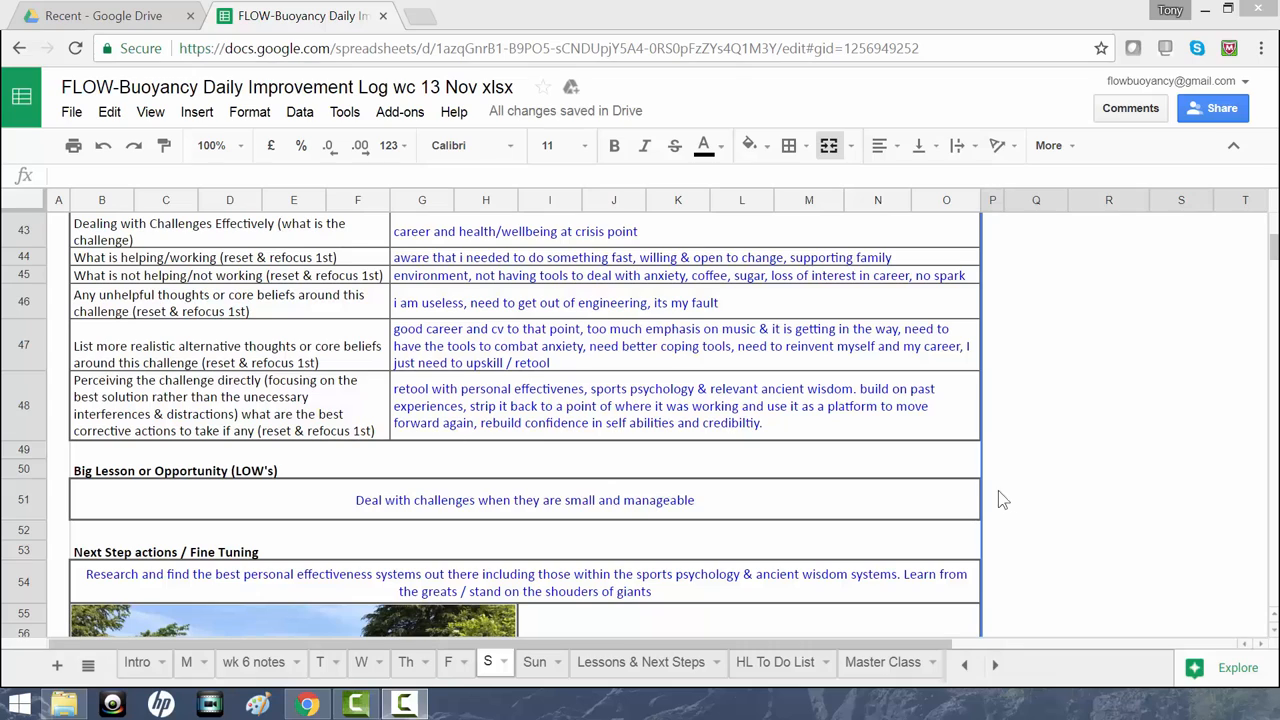
{"action": "mouse_move", "coordinate": [951, 508]}
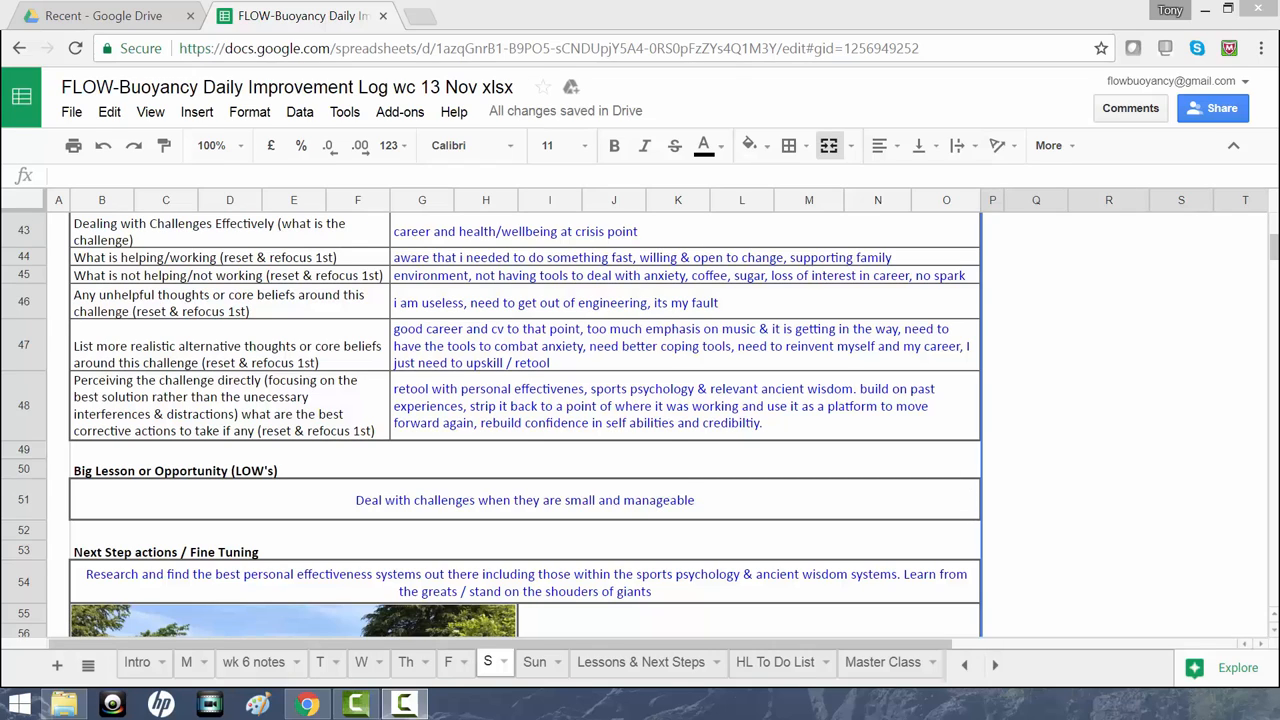
{"action": "mouse_move", "coordinate": [1016, 485]}
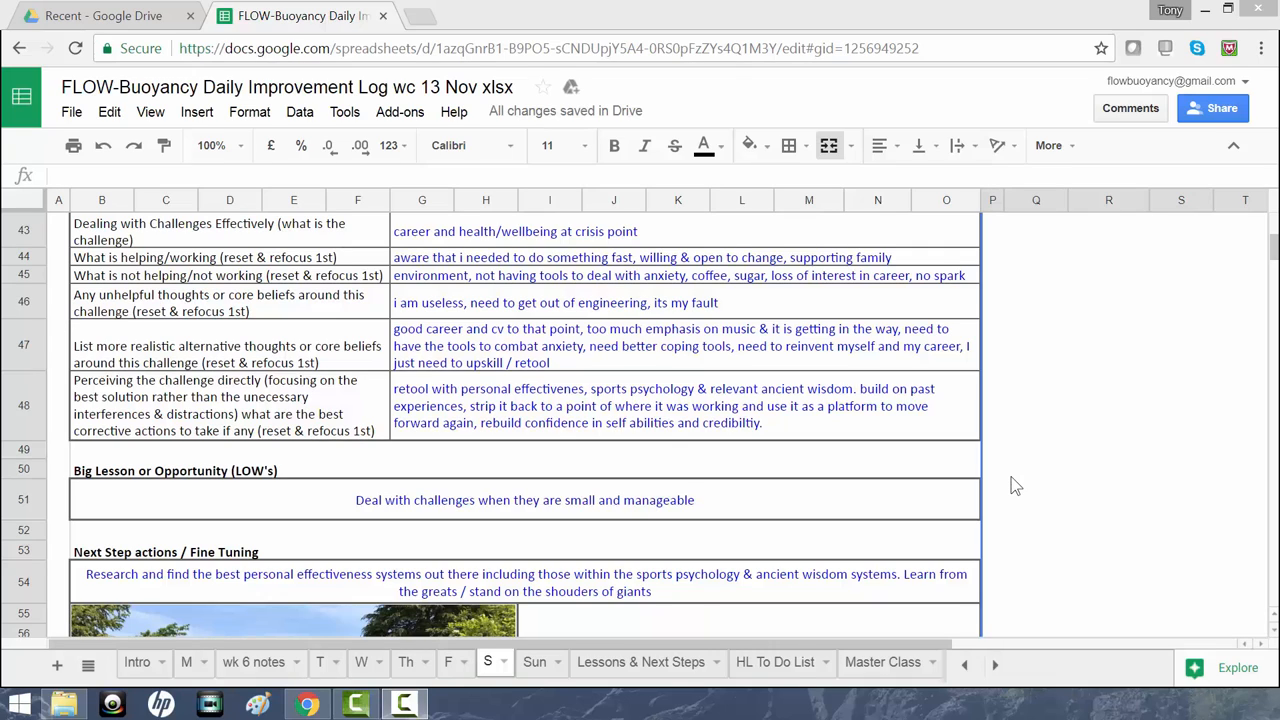
{"action": "mouse_move", "coordinate": [1018, 471]}
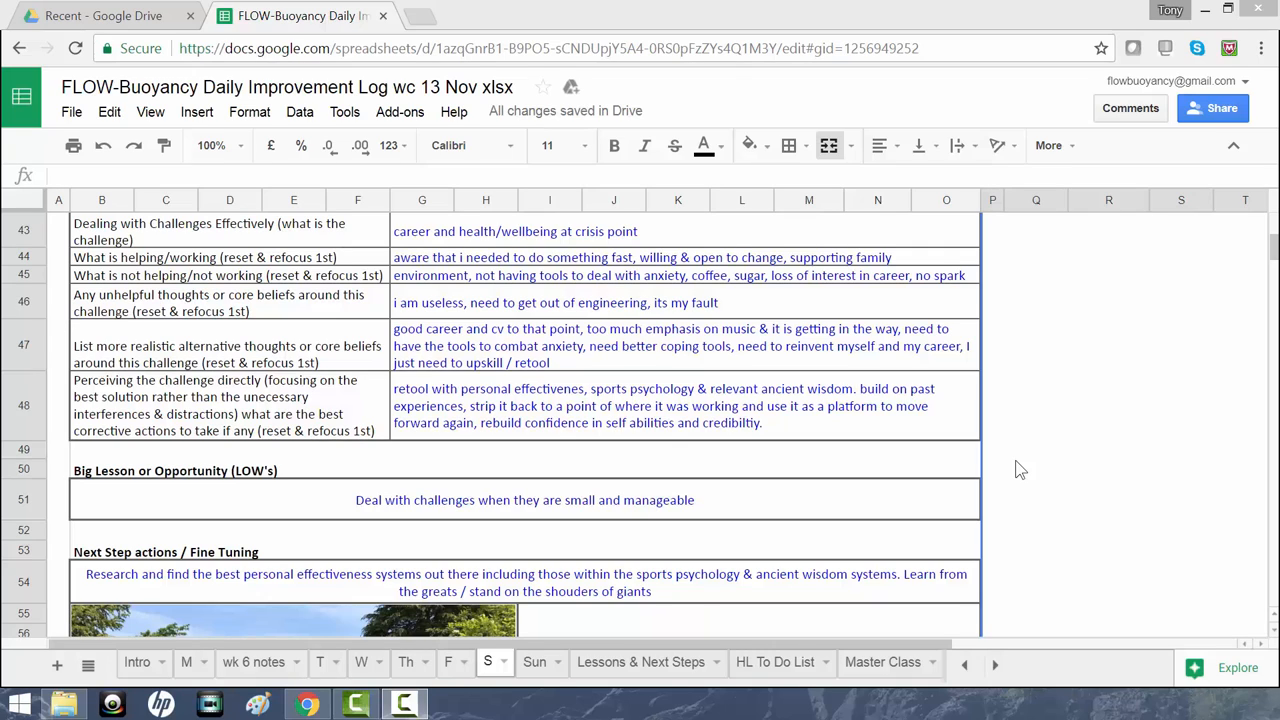
{"action": "mouse_move", "coordinate": [1080, 435]}
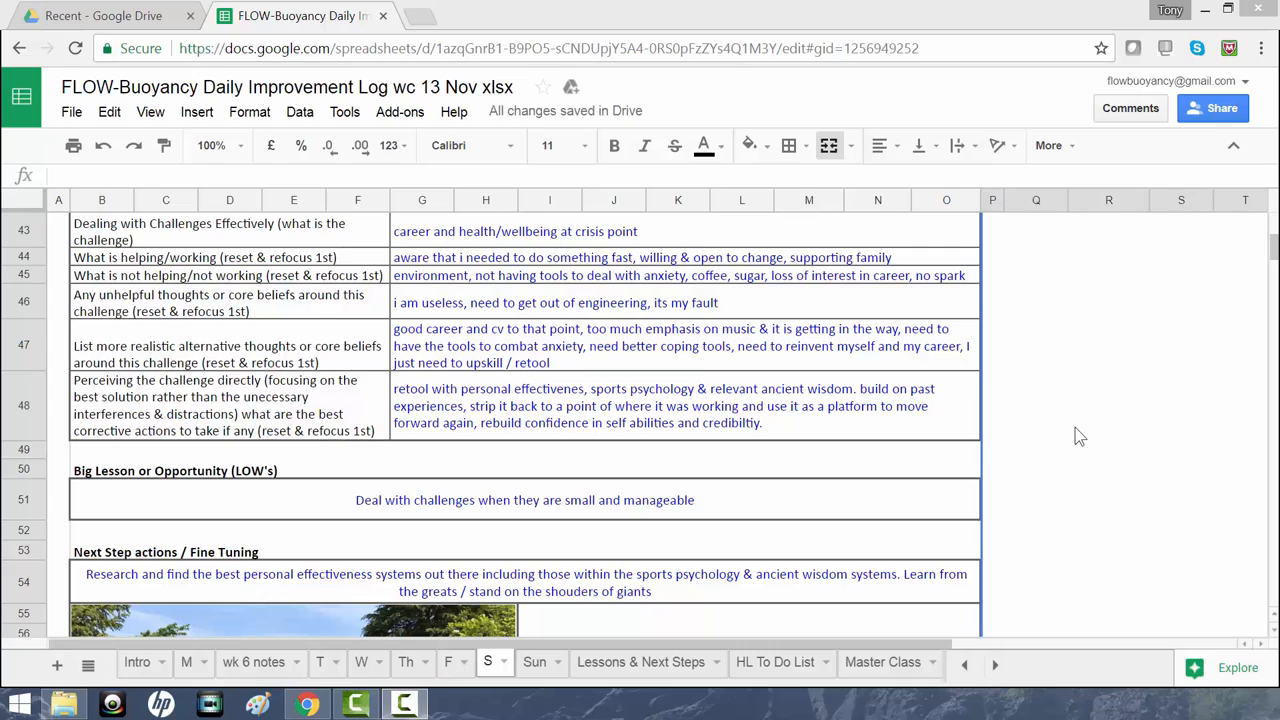
{"action": "mouse_move", "coordinate": [1079, 444]}
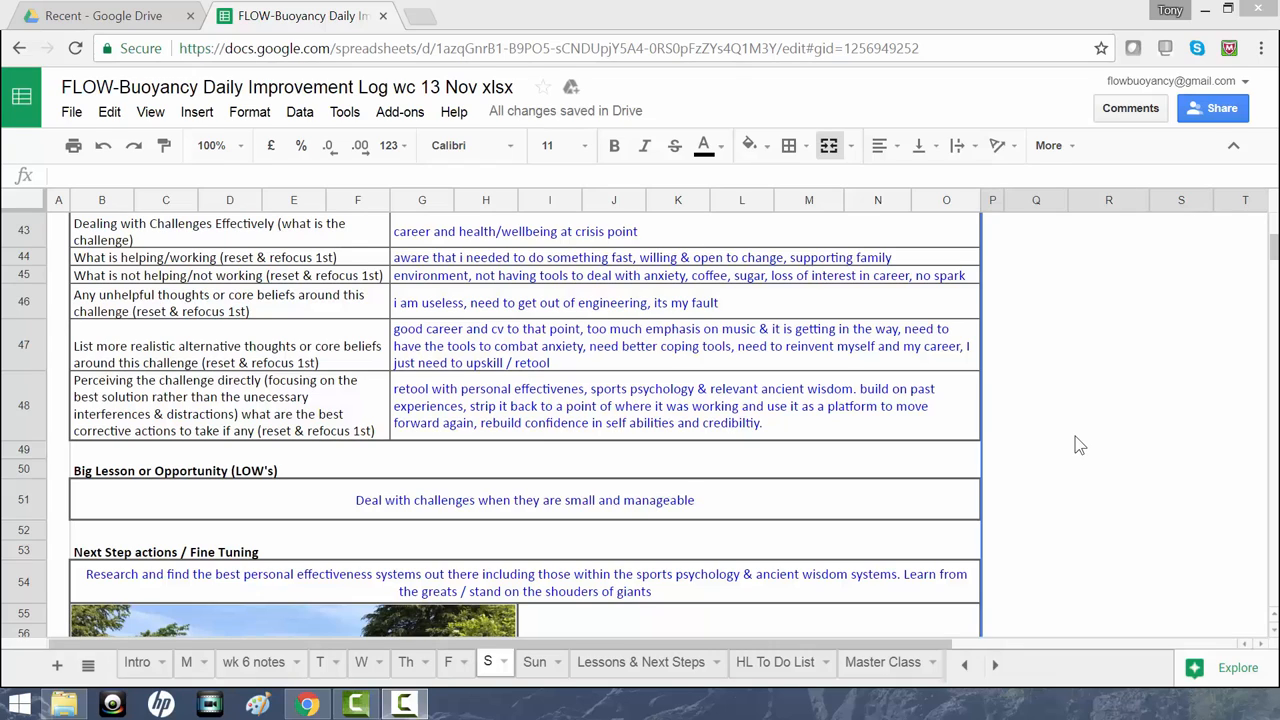
{"action": "mouse_move", "coordinate": [683, 257]}
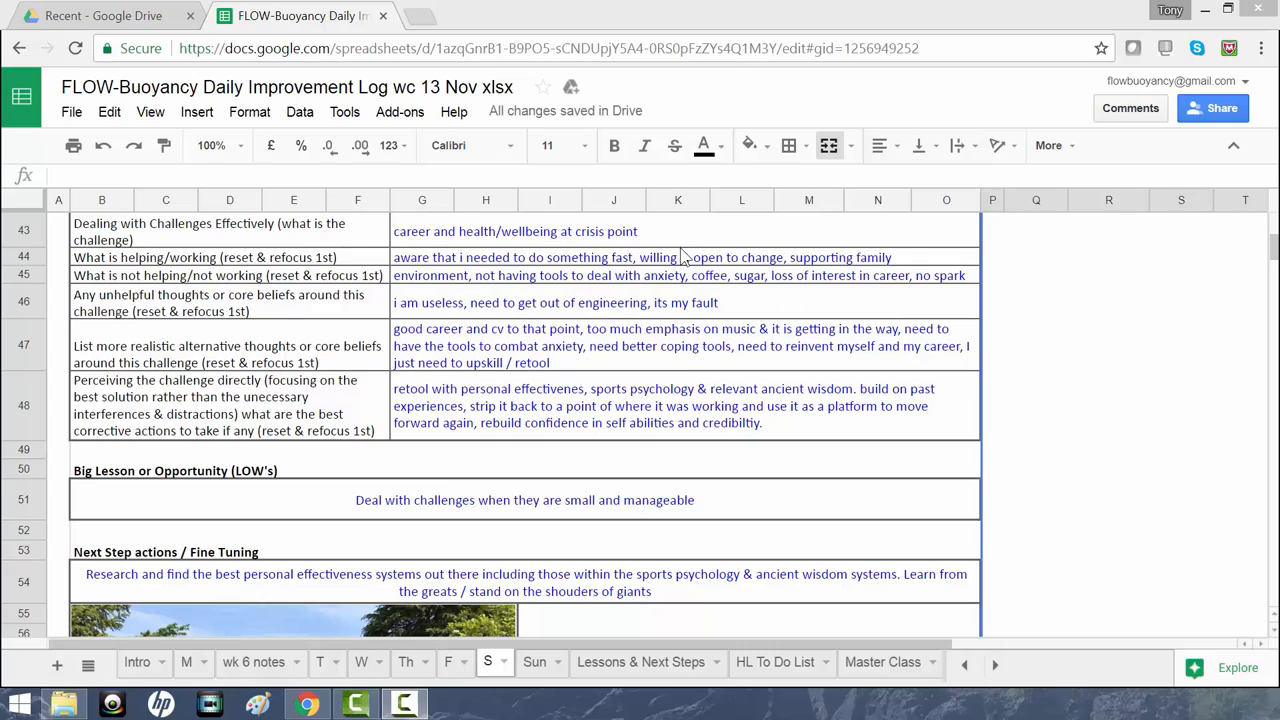
{"action": "mouse_move", "coordinate": [678, 245]}
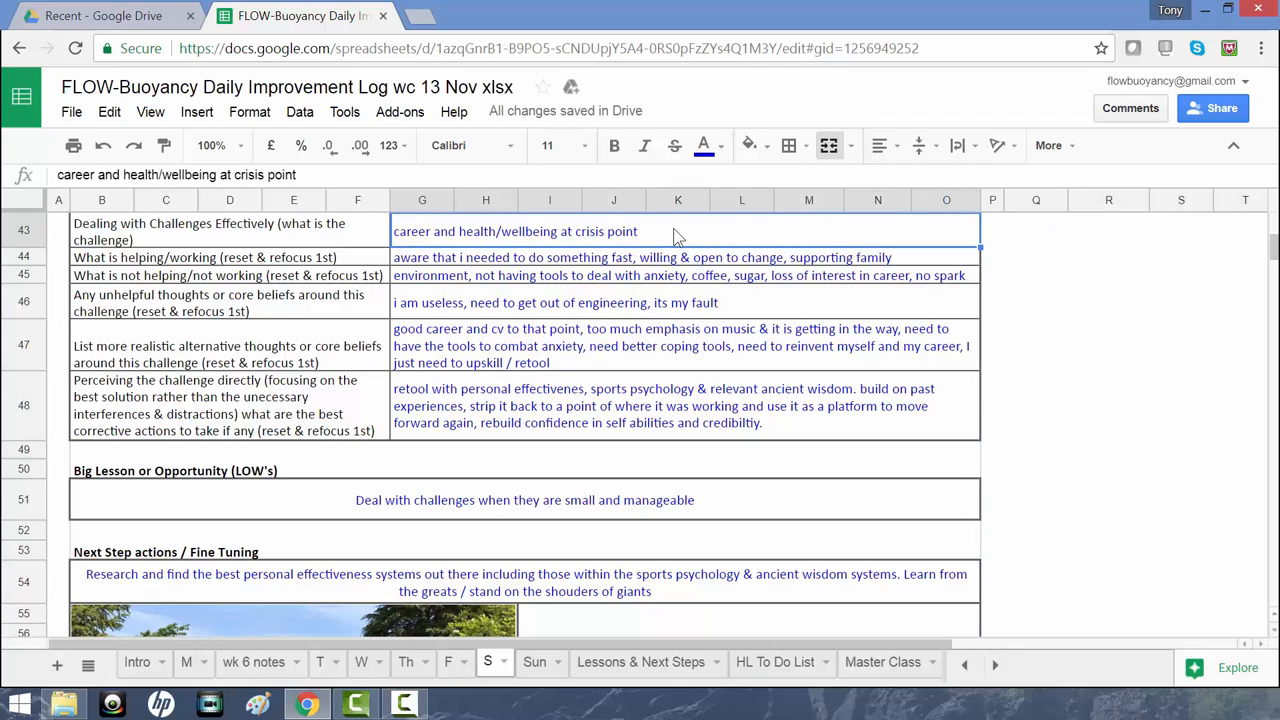
{"action": "mouse_move", "coordinate": [678, 252]}
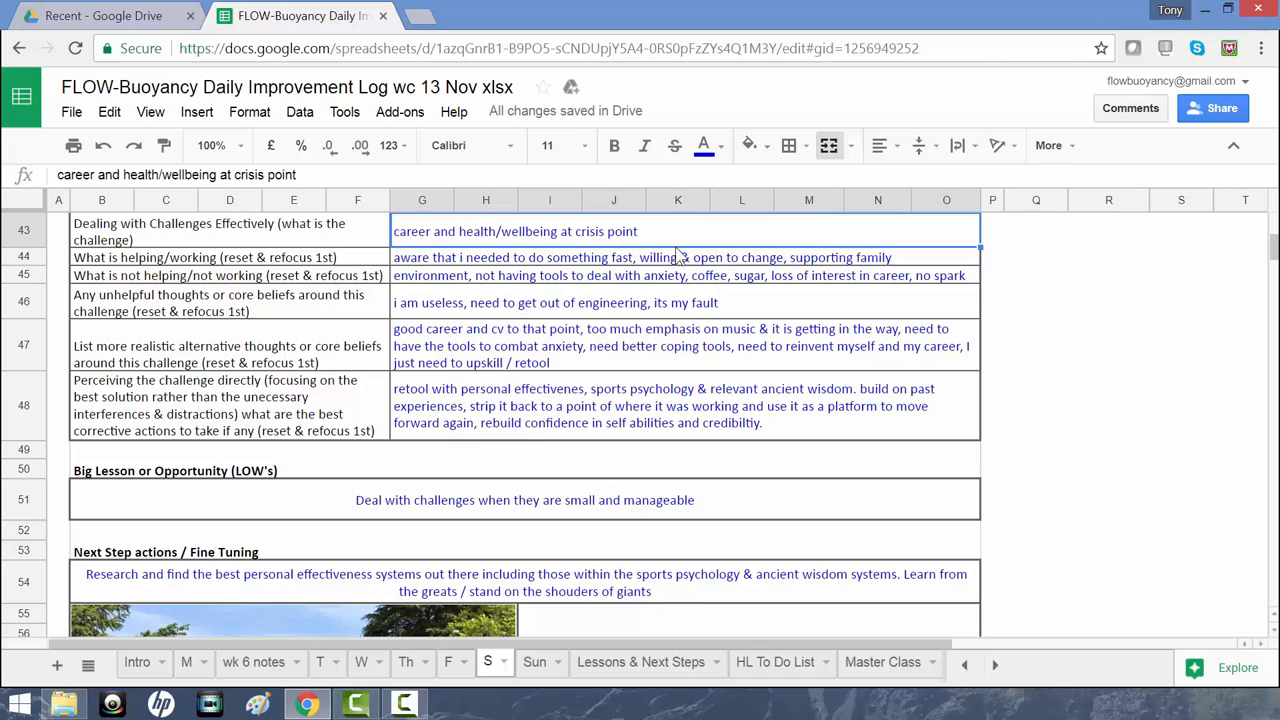
{"action": "left_click", "coordinate": [680, 257]}
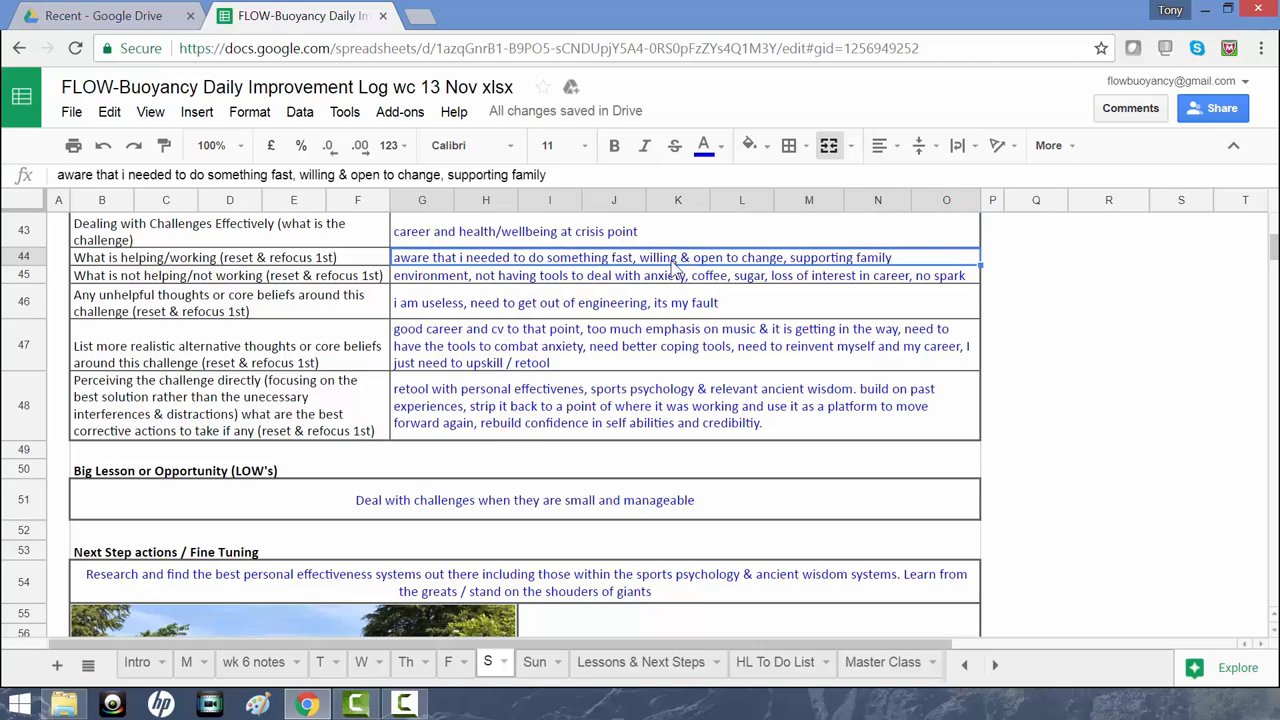
{"action": "mouse_move", "coordinate": [678, 272]}
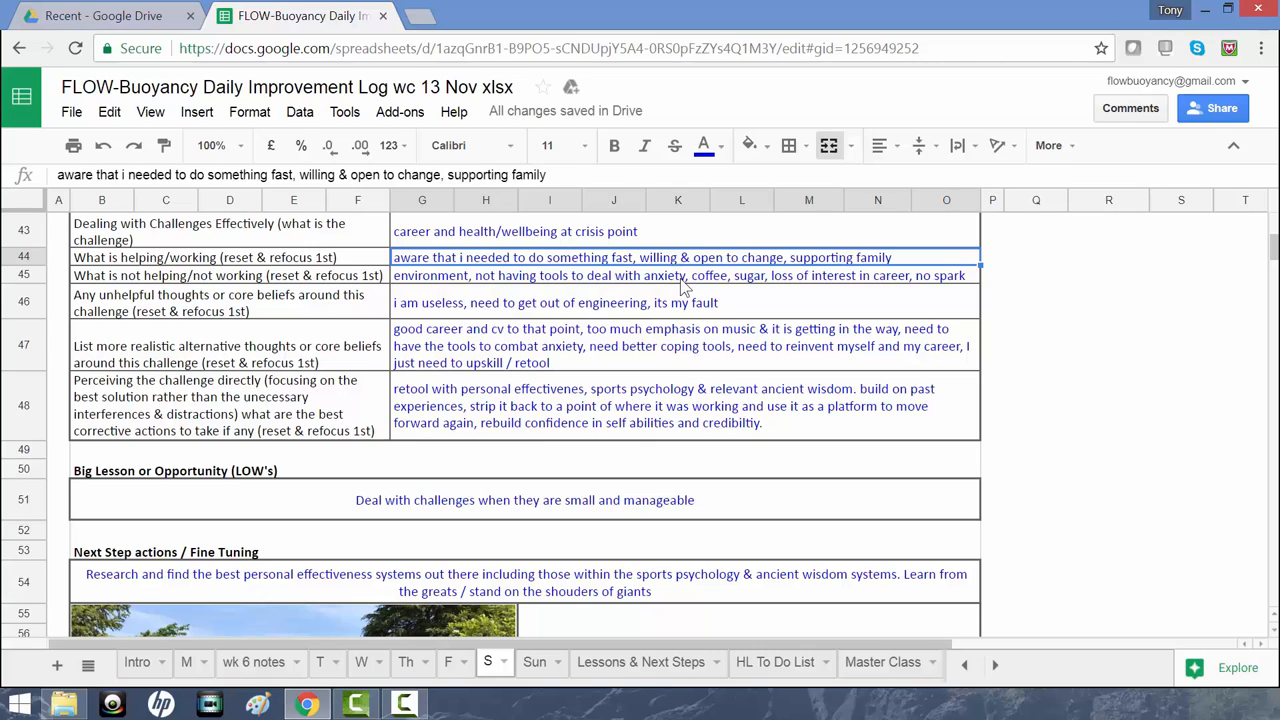
{"action": "left_click", "coordinate": [678, 275]}
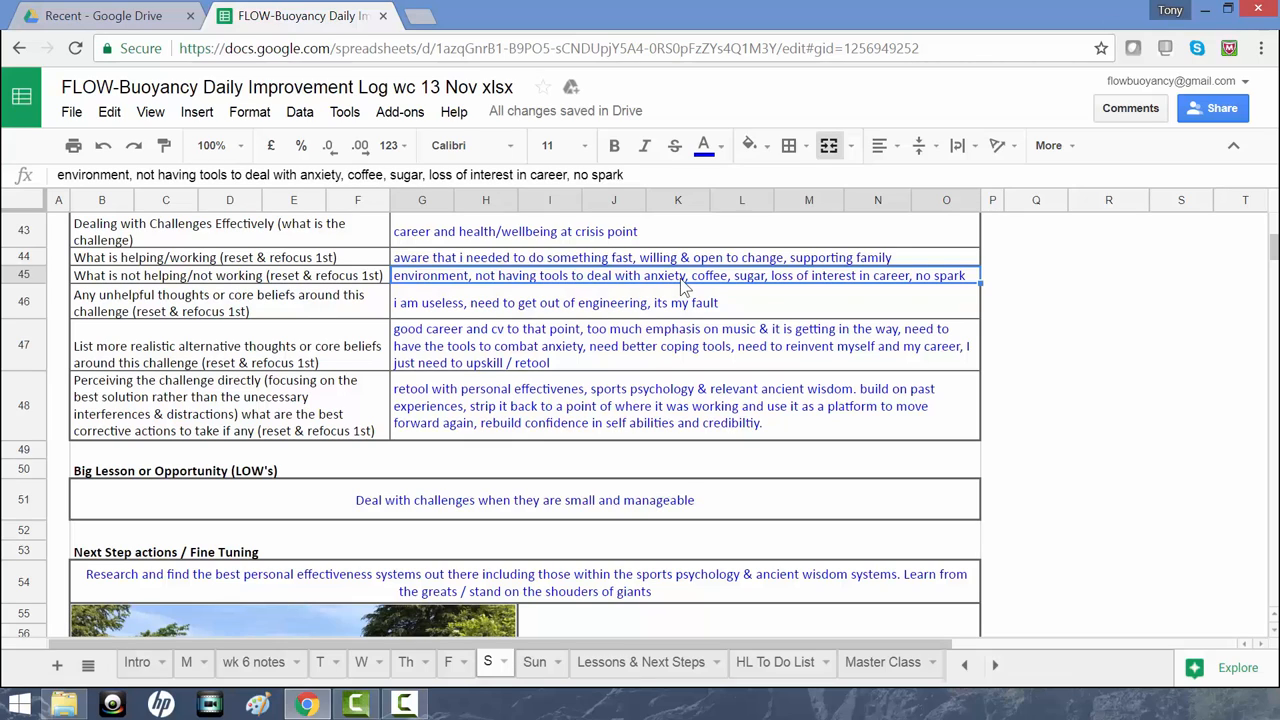
{"action": "mouse_move", "coordinate": [688, 295]}
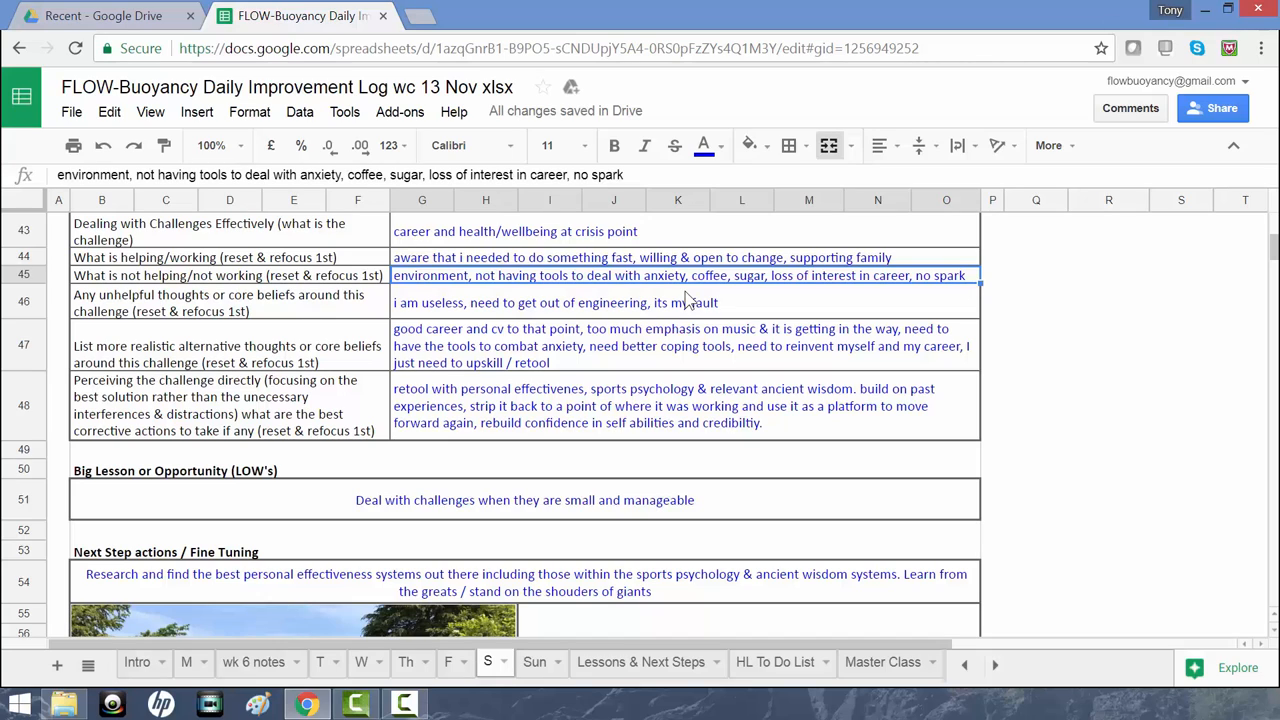
{"action": "mouse_move", "coordinate": [723, 307]}
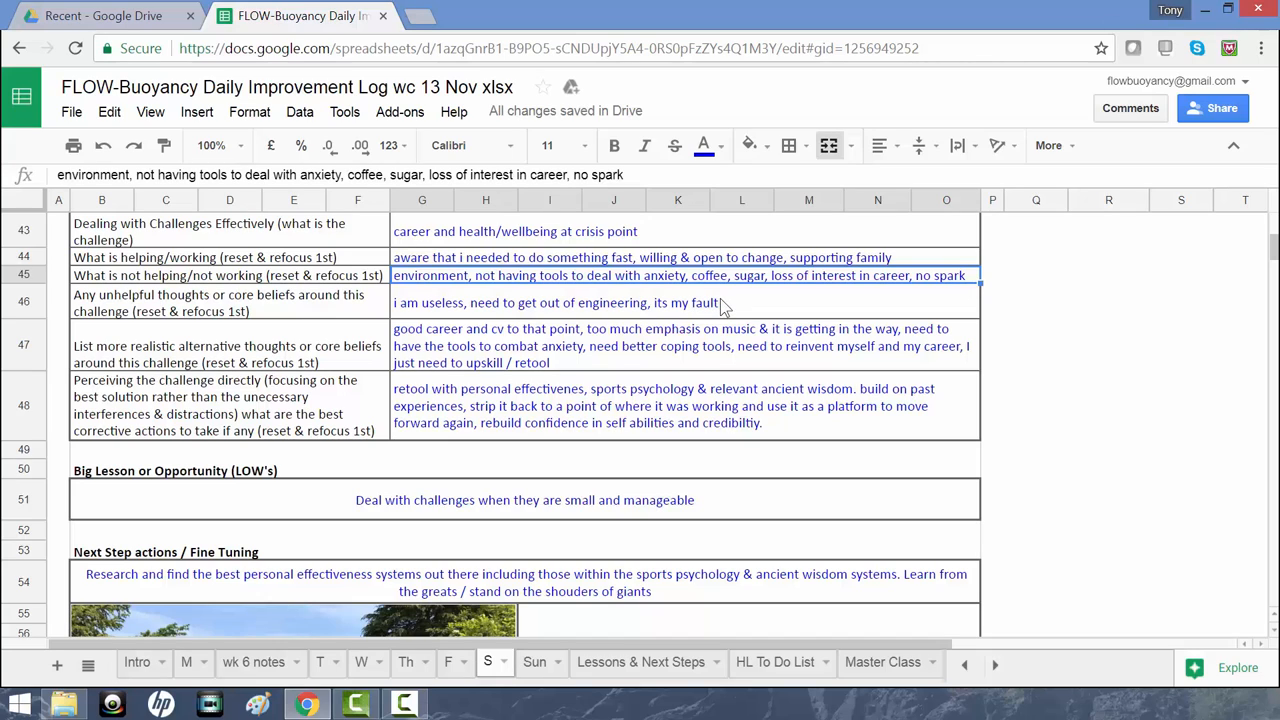
{"action": "mouse_move", "coordinate": [735, 308]}
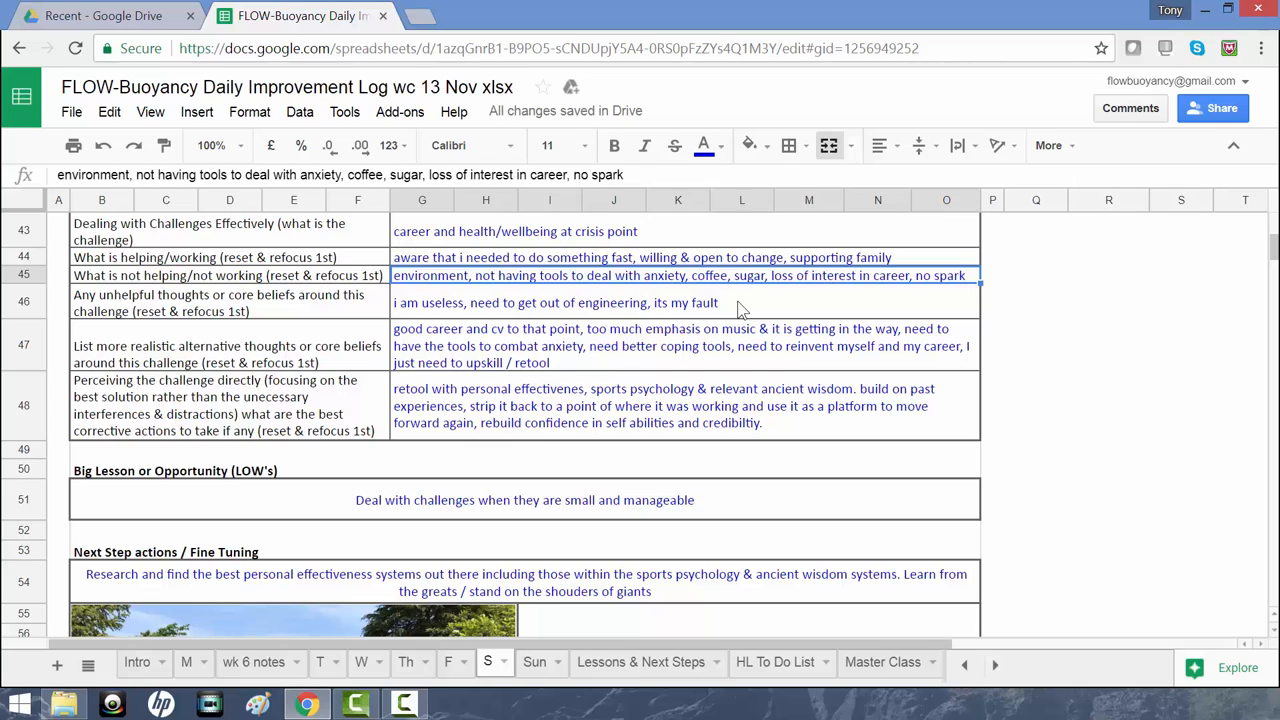
{"action": "left_click", "coordinate": [680, 302]}
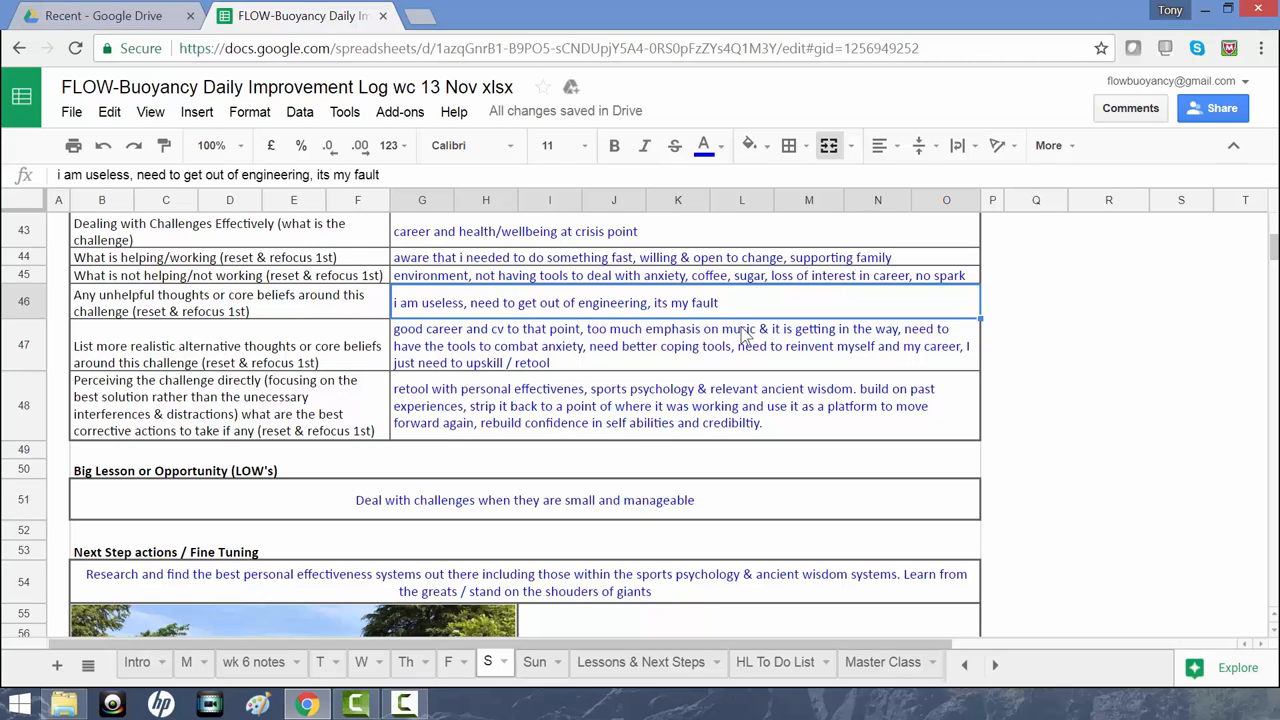
{"action": "mouse_move", "coordinate": [833, 363]}
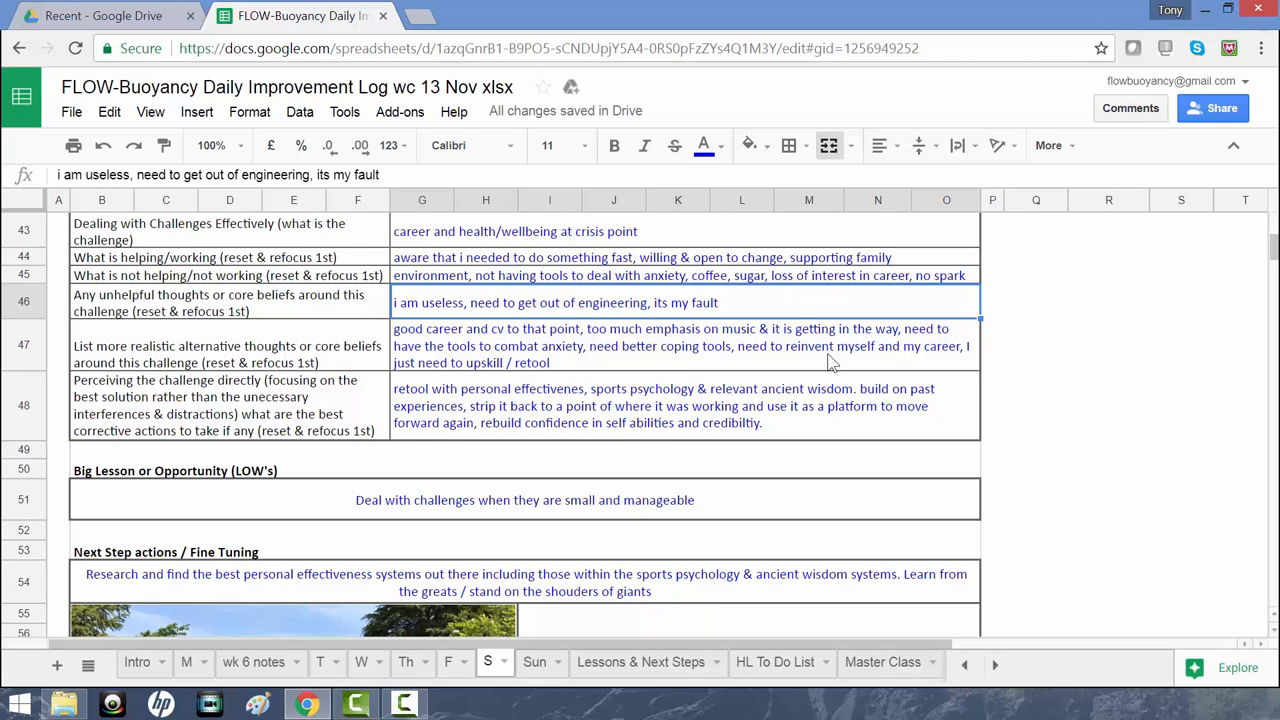
{"action": "left_click", "coordinate": [680, 345]}
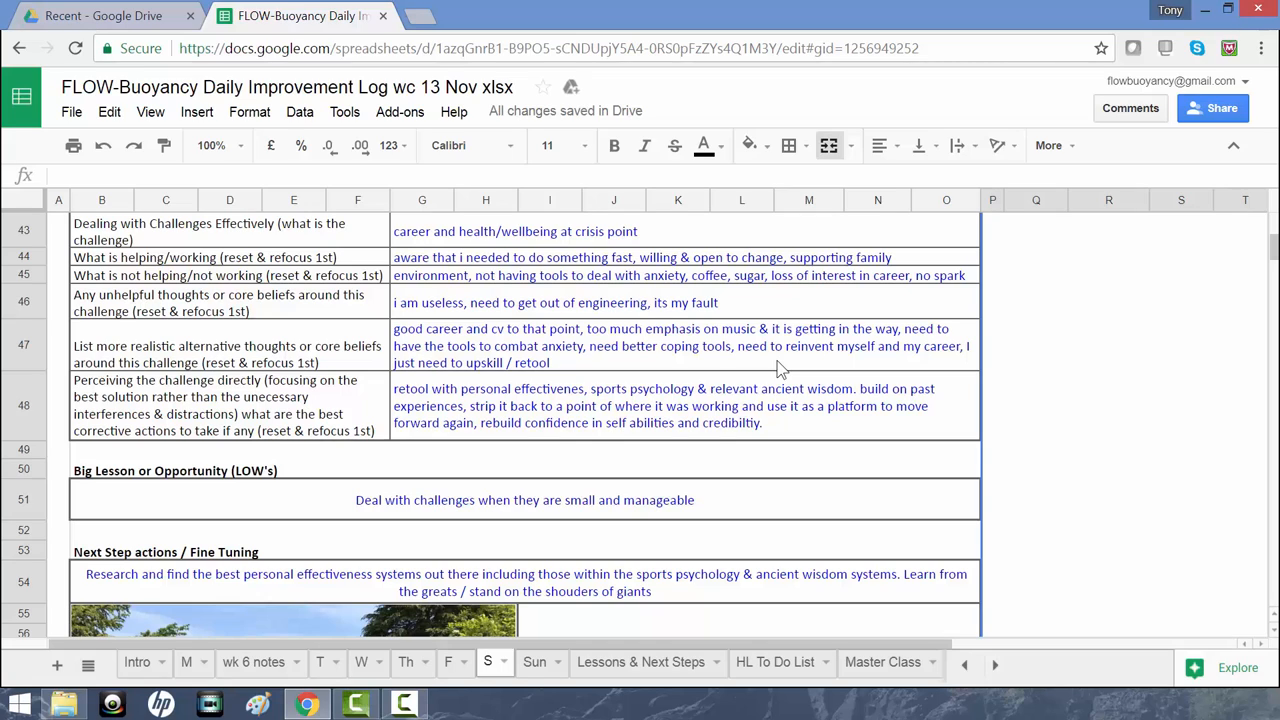
{"action": "left_click", "coordinate": [680, 345]}
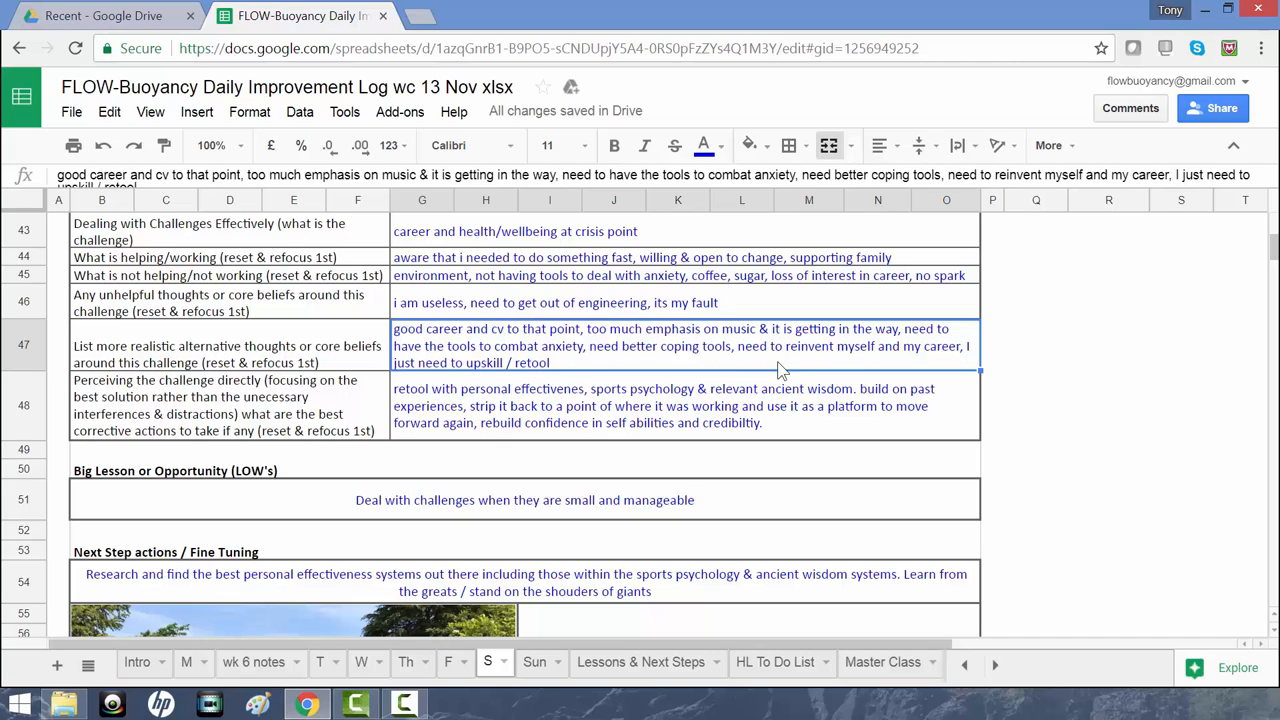
{"action": "left_click", "coordinate": [685, 399]}
{"action": "type", "text": "s"}
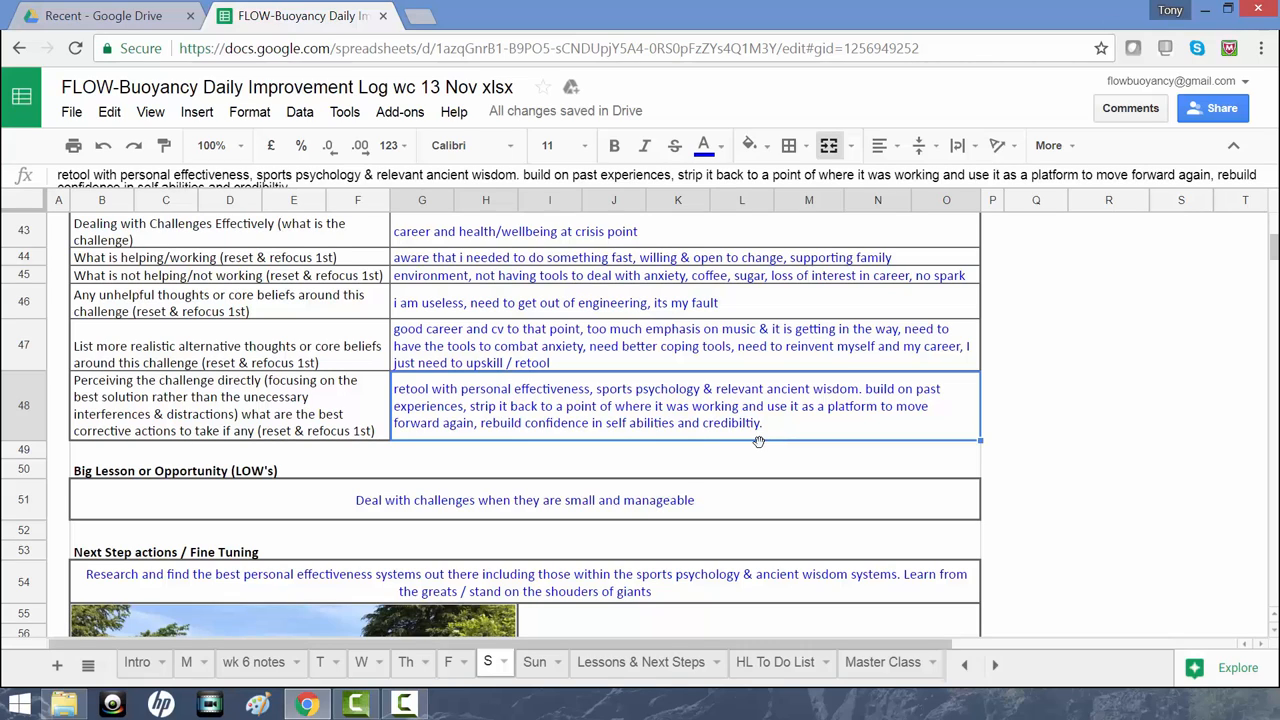
{"action": "mouse_move", "coordinate": [758, 513]}
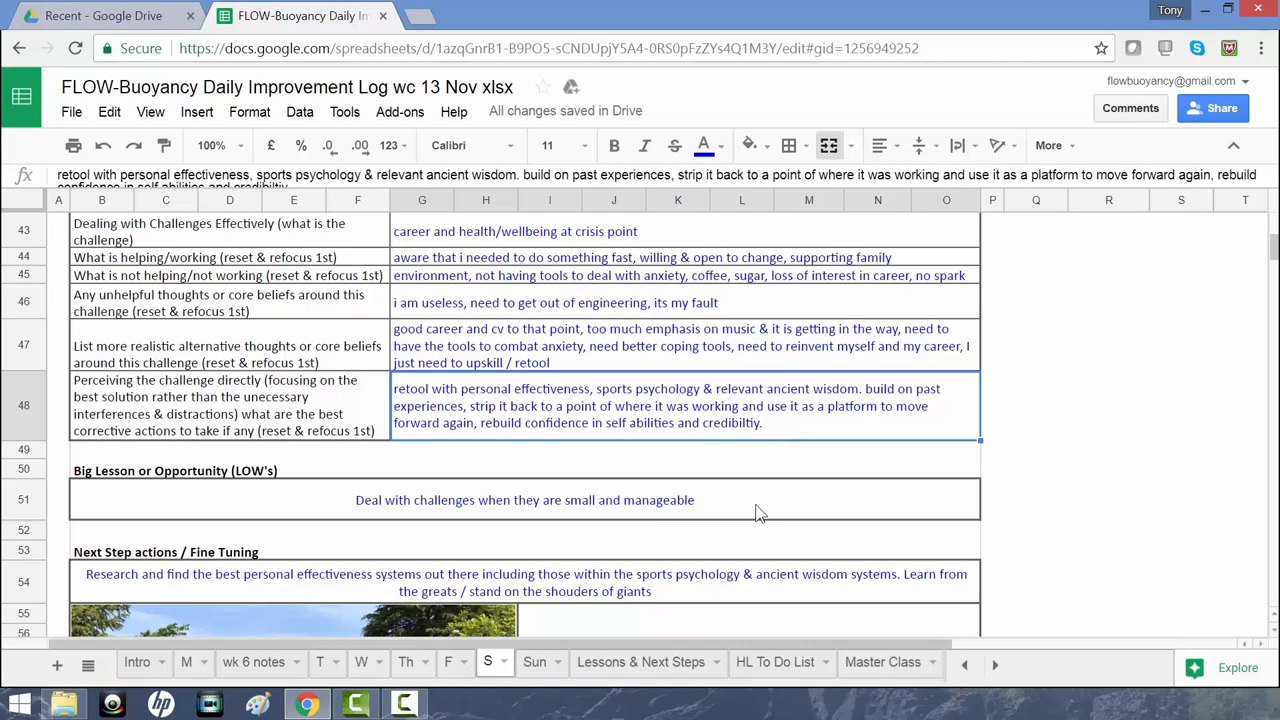
{"action": "left_click", "coordinate": [524, 500]}
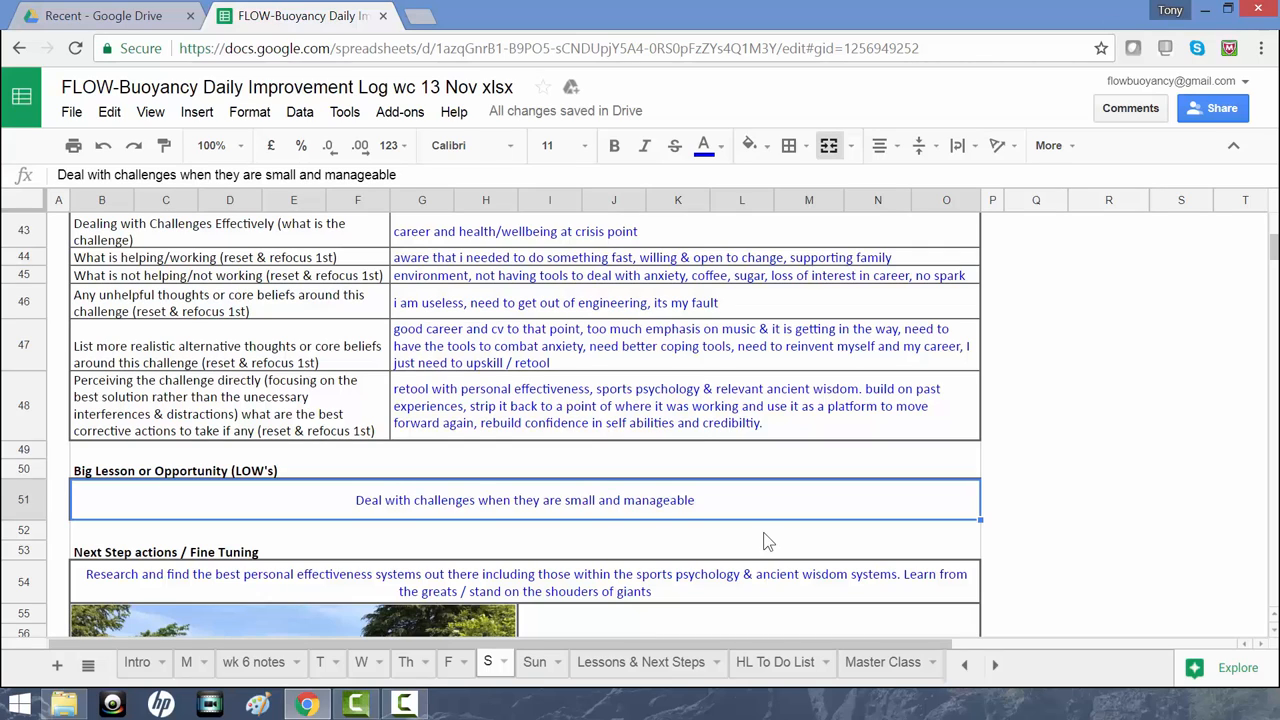
{"action": "mouse_move", "coordinate": [1028, 470]}
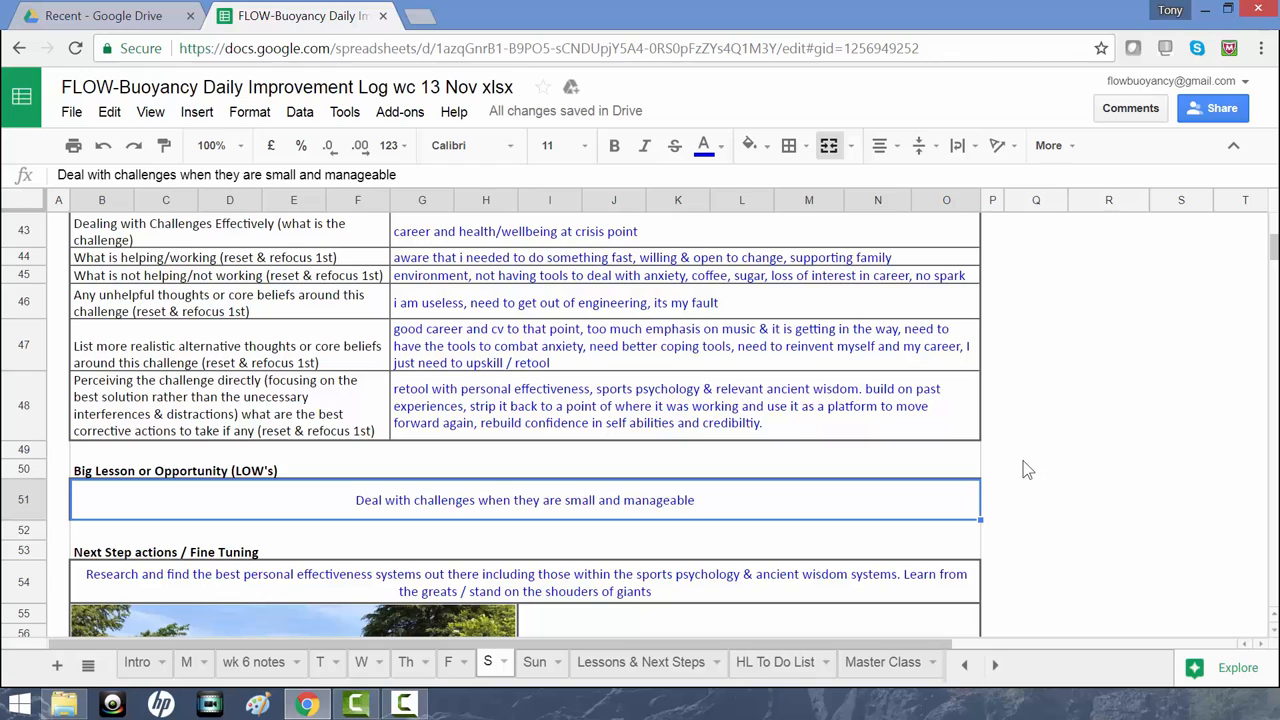
{"action": "left_click", "coordinate": [525, 582]}
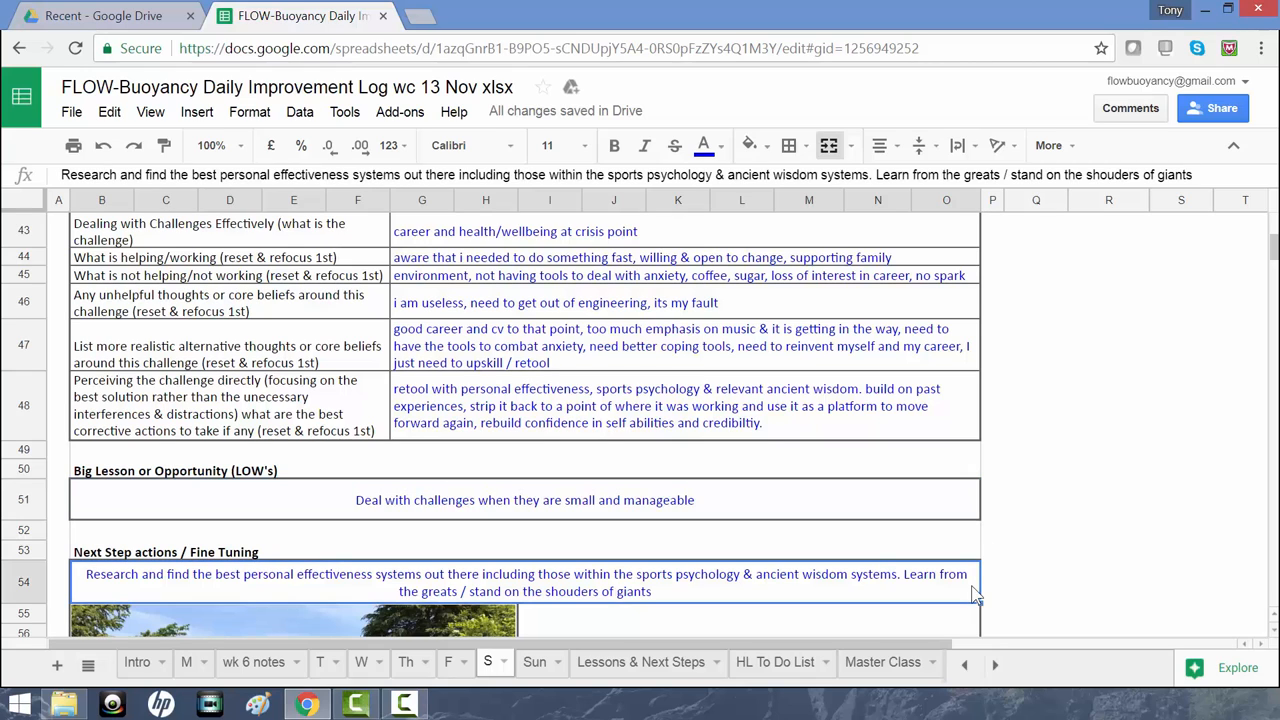
{"action": "scroll", "scroll_direction": "down", "scroll_amount": 3}
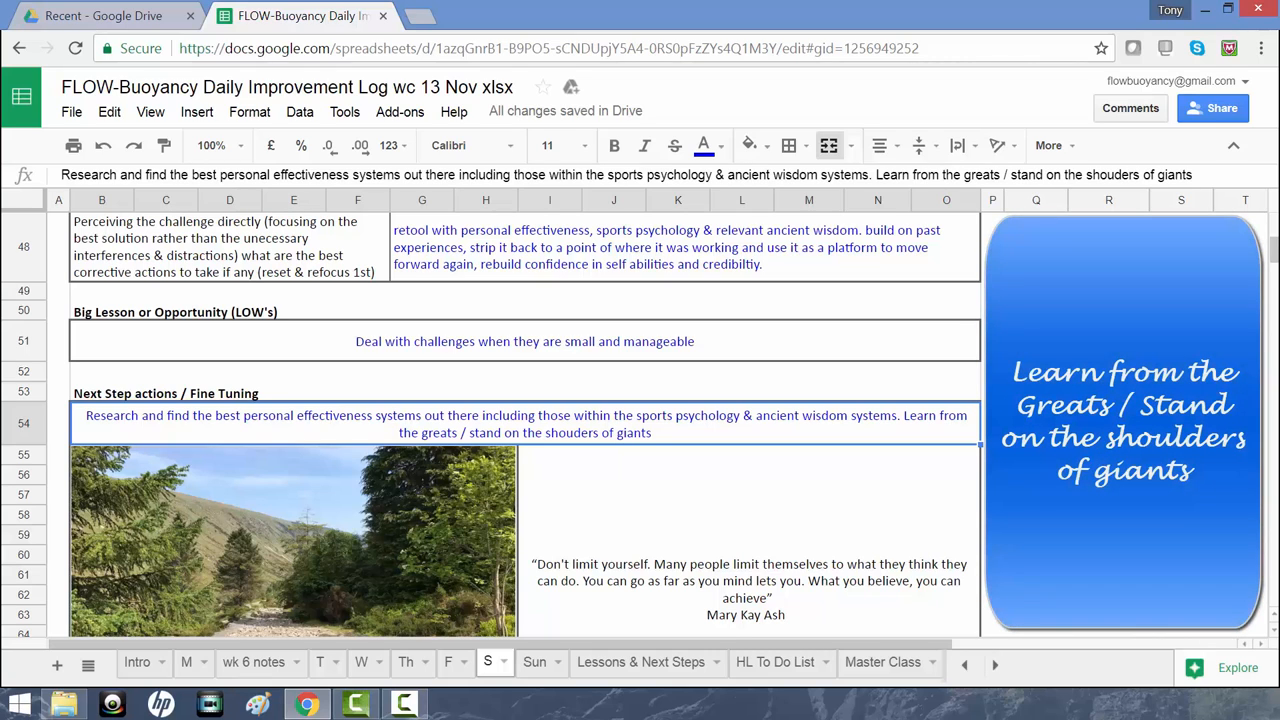
{"action": "mouse_move", "coordinate": [753, 475]}
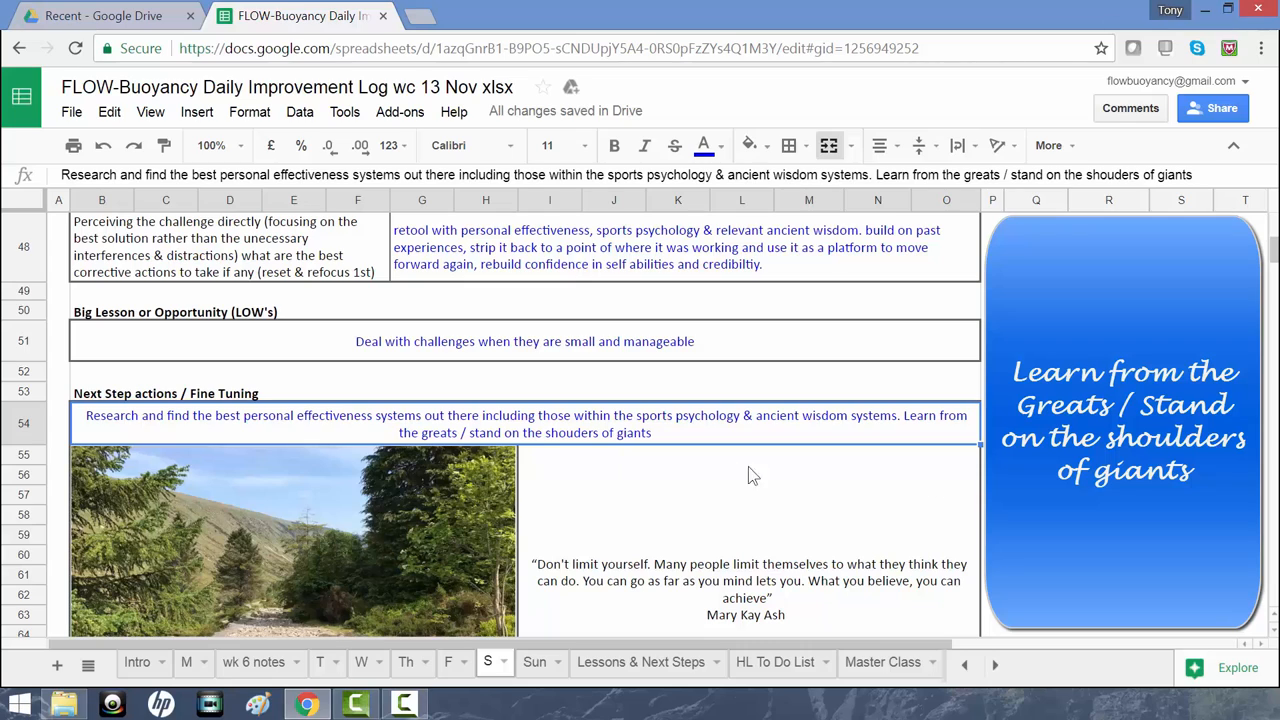
{"action": "mouse_move", "coordinate": [578, 446]}
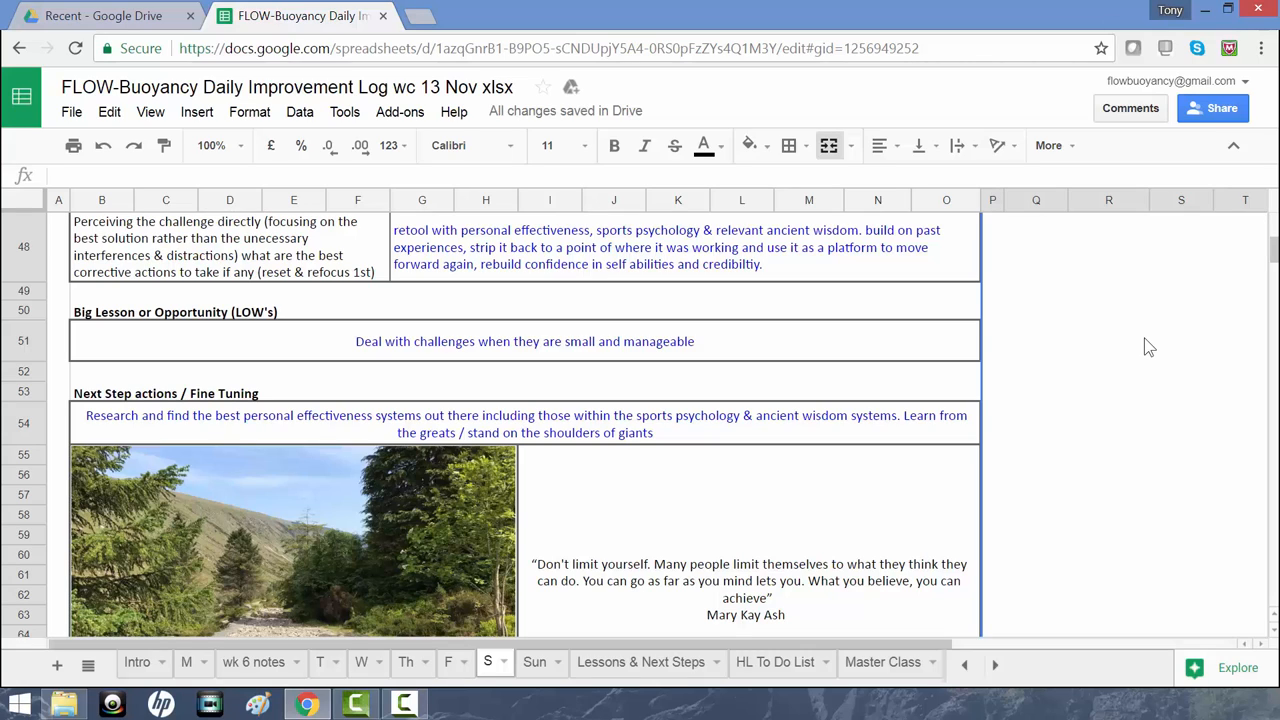
{"action": "scroll", "scroll_direction": "down", "scroll_amount": 3}
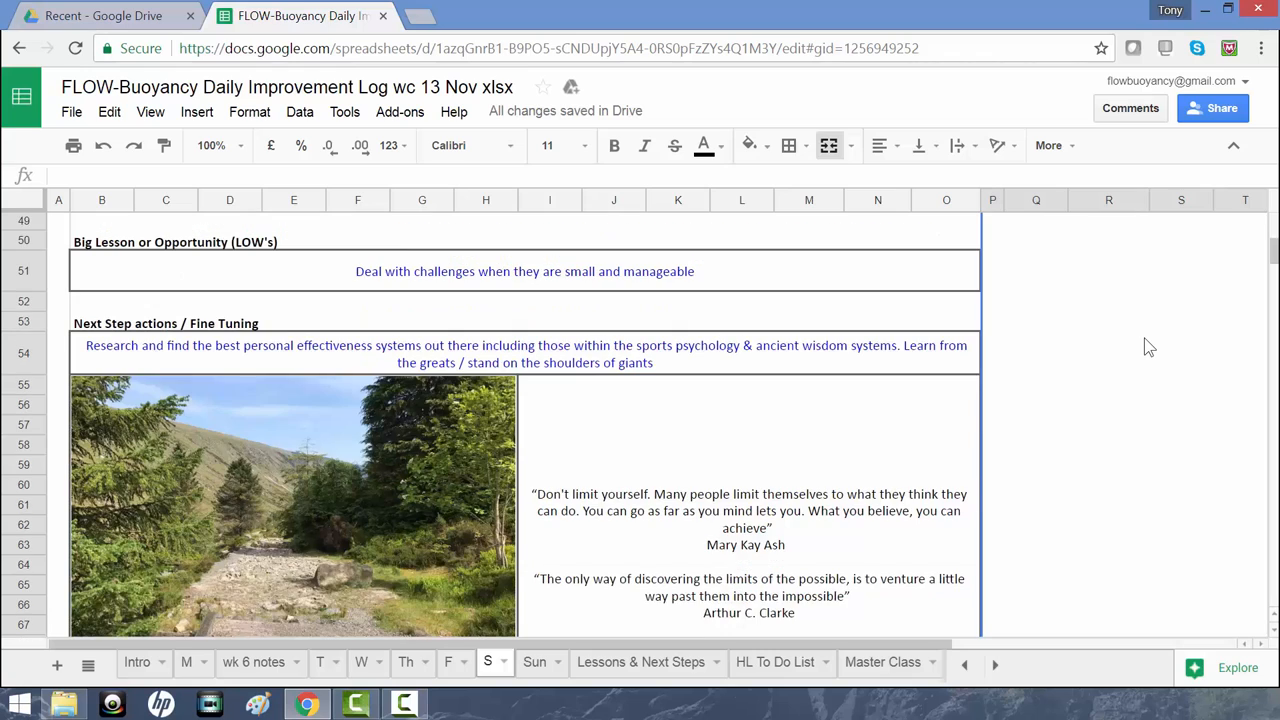
{"action": "scroll", "scroll_direction": "down", "scroll_amount": 3}
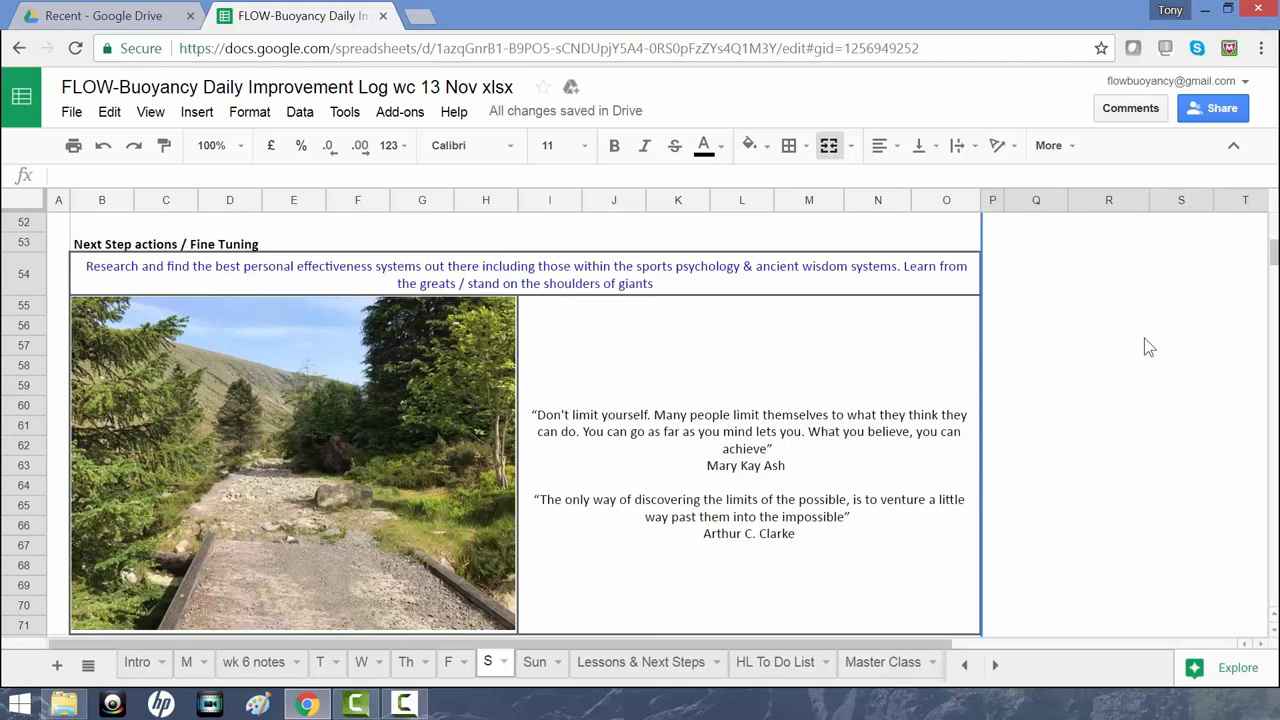
{"action": "scroll", "scroll_direction": "down", "scroll_amount": 3}
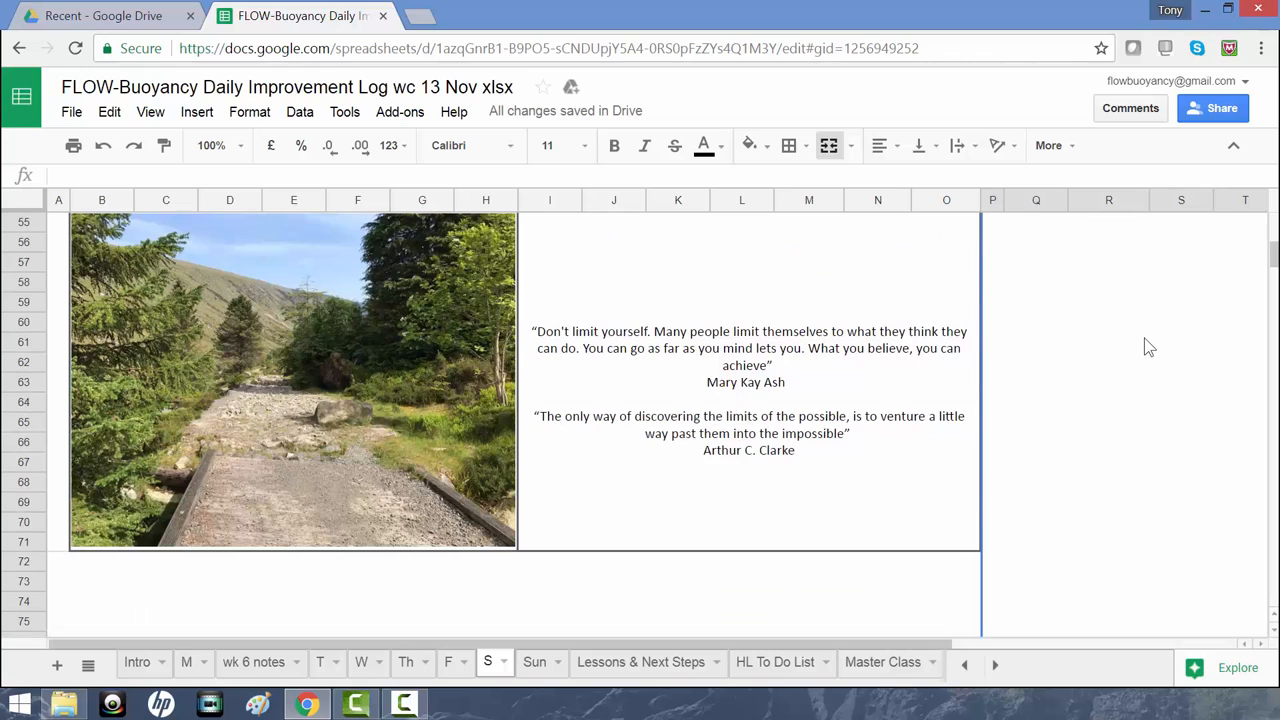
{"action": "left_click", "coordinate": [748, 390]}
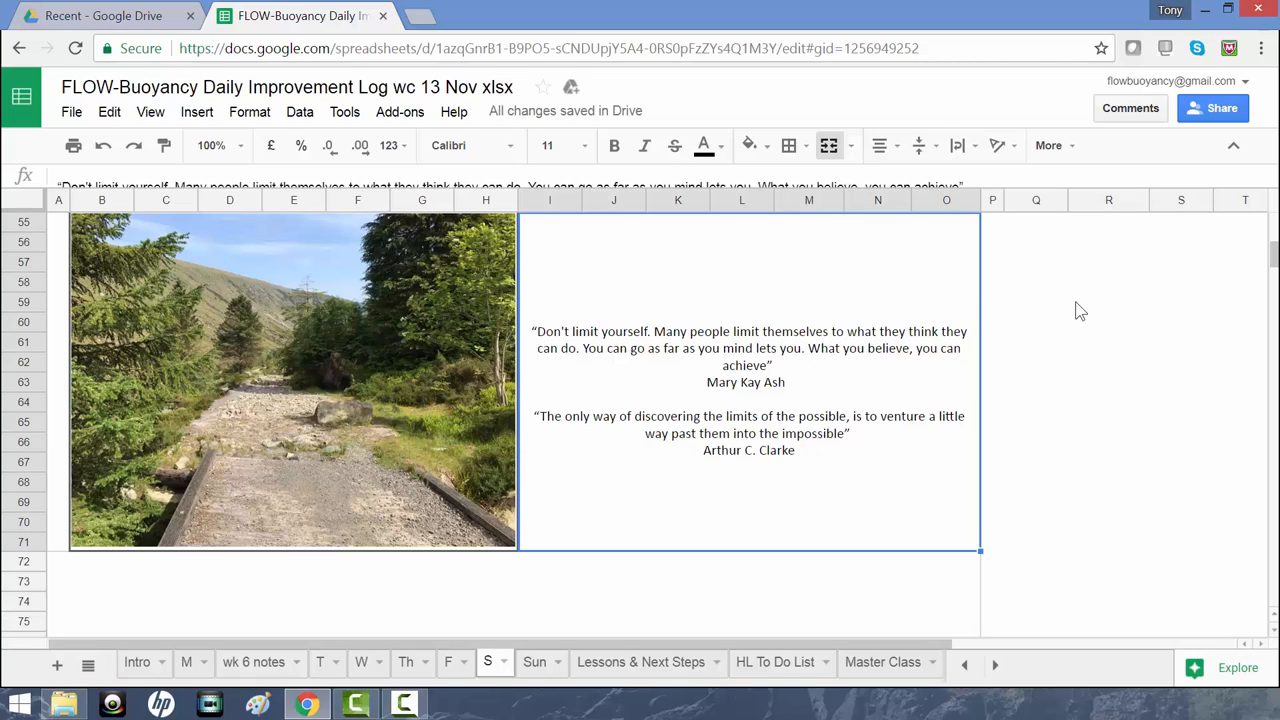